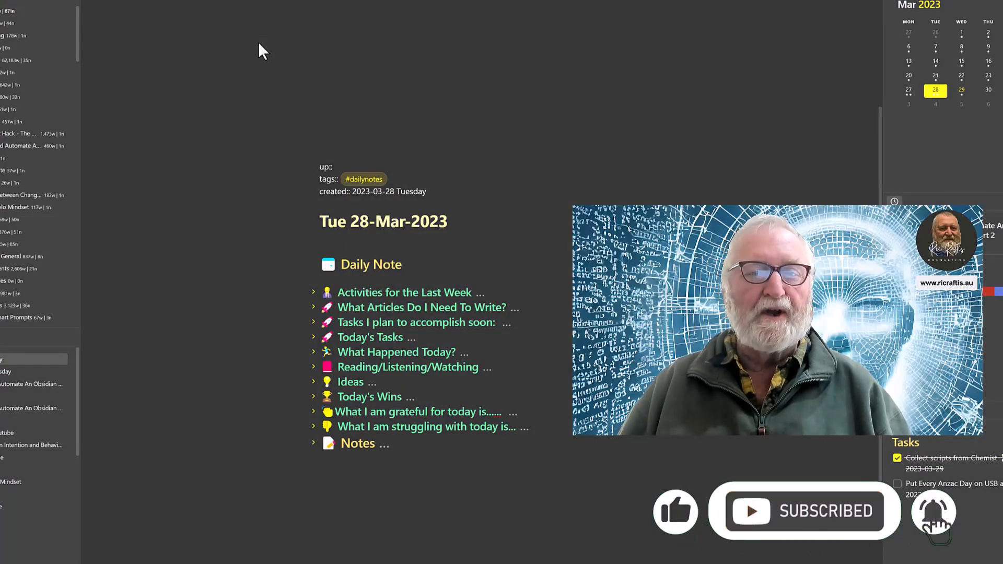
{"action": "mouse_move", "coordinate": [256, 108]}
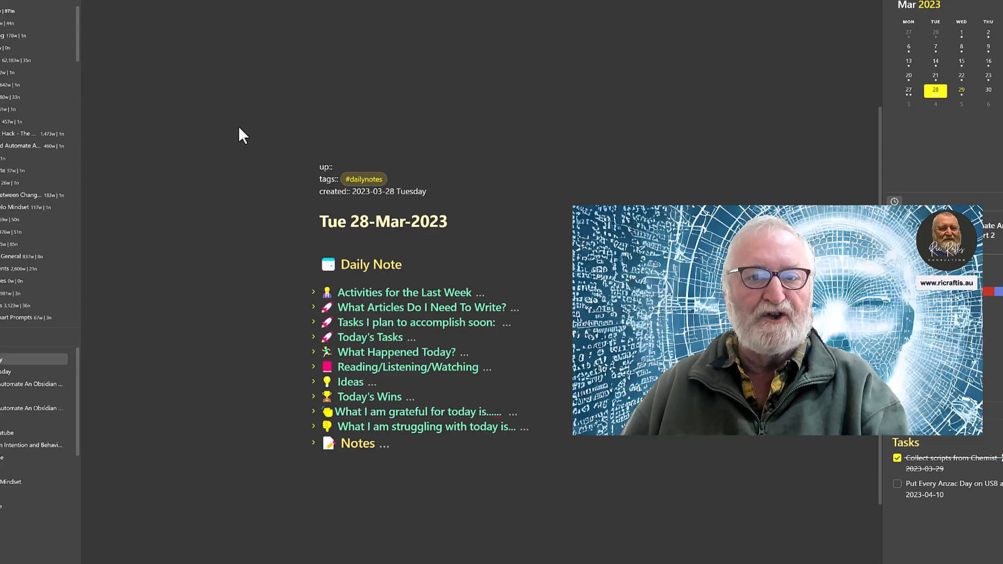
{"action": "mouse_move", "coordinate": [232, 57]}
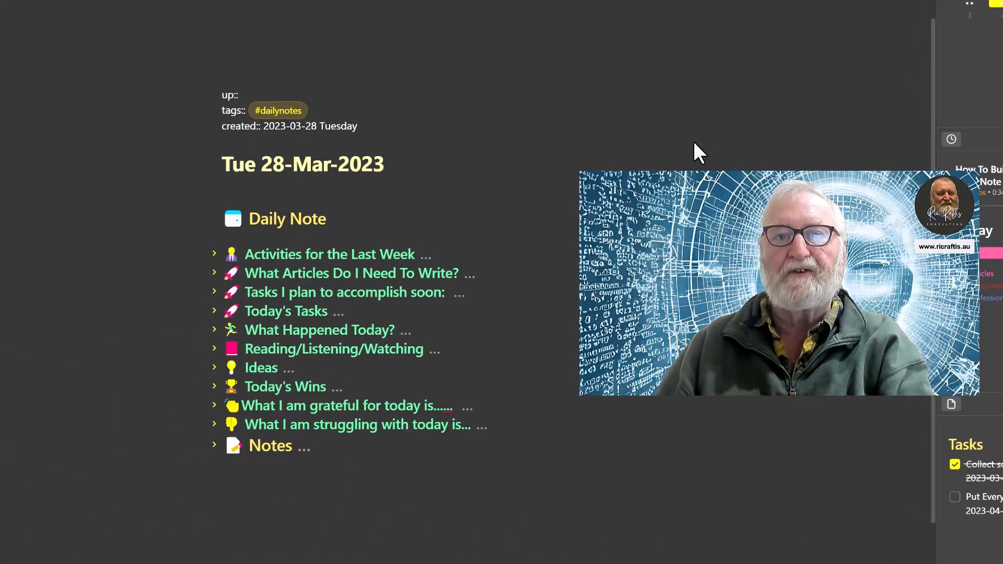
{"action": "mouse_move", "coordinate": [703, 147]}
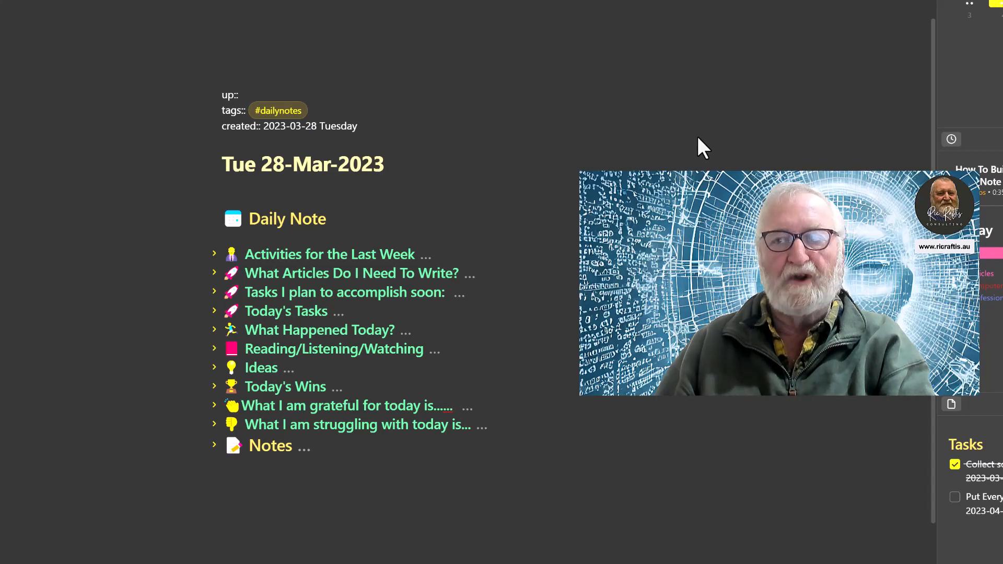
{"action": "mouse_move", "coordinate": [357, 145]}
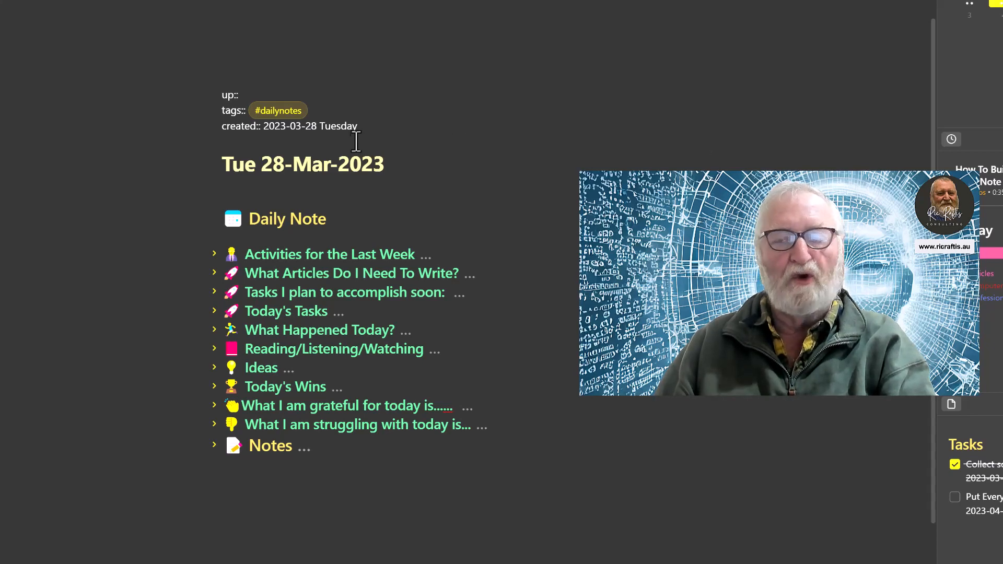
- Unfold Activities for the Last Week to show twelve projects with times and percentages, MBA highest at 31.5%
{"action": "left_click", "coordinate": [215, 254]}
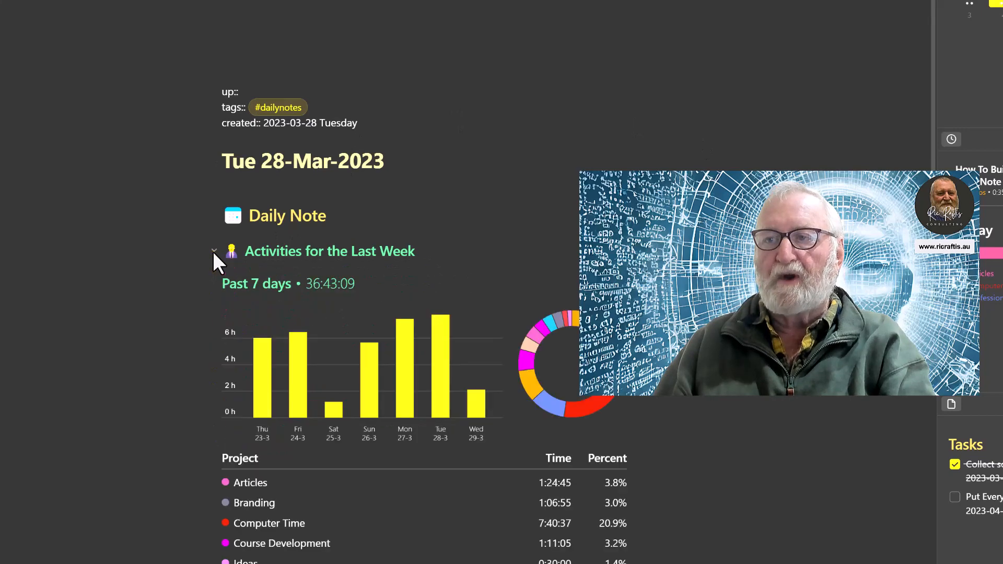
{"action": "scroll", "scroll_direction": "down", "scroll_amount": 3}
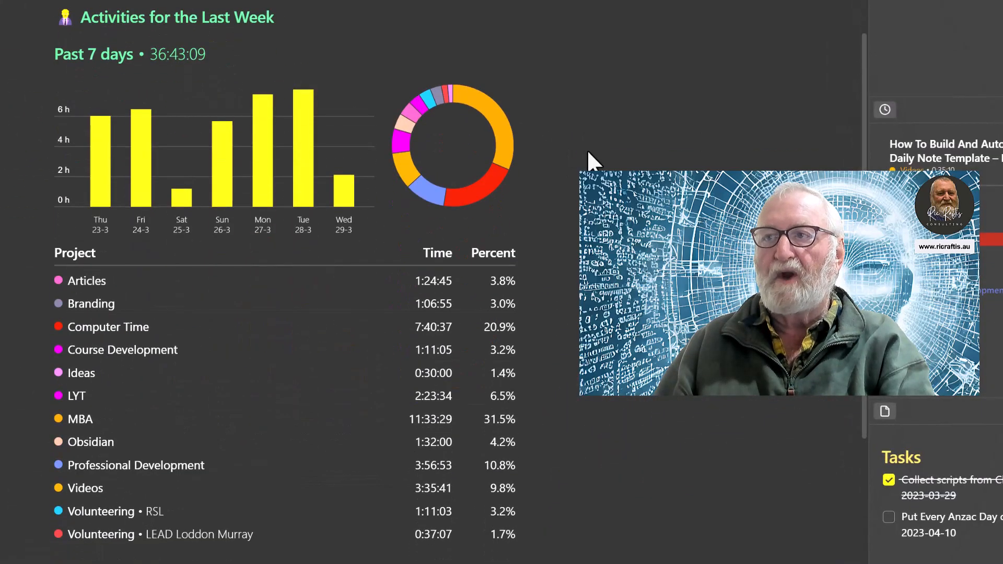
{"action": "mouse_move", "coordinate": [649, 129]}
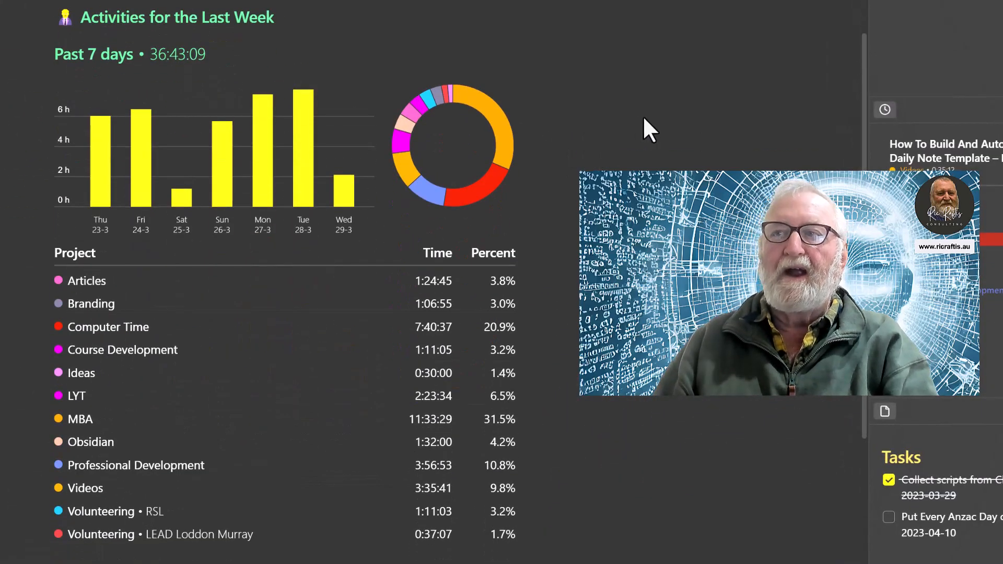
{"action": "mouse_move", "coordinate": [645, 124]}
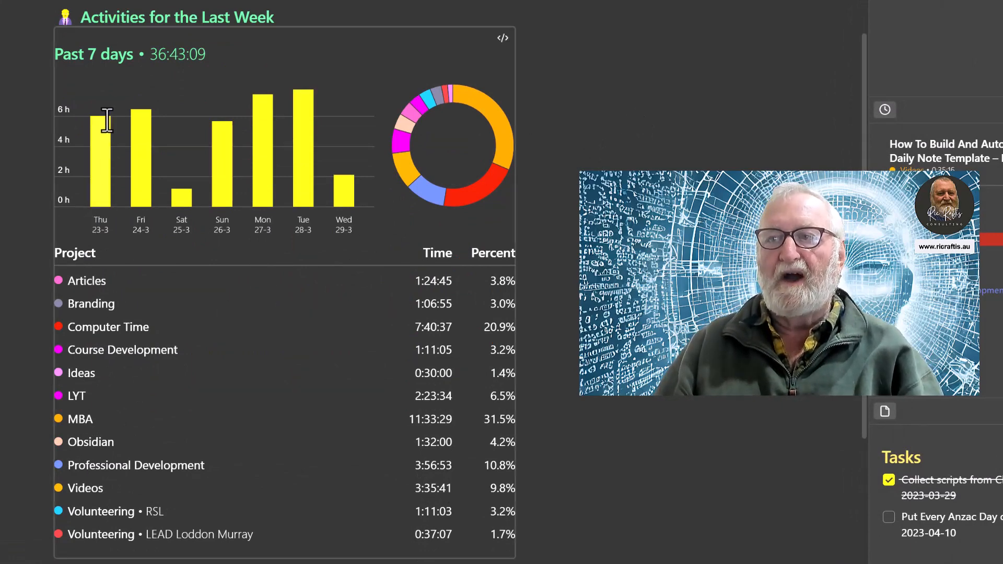
{"action": "mouse_move", "coordinate": [322, 215]}
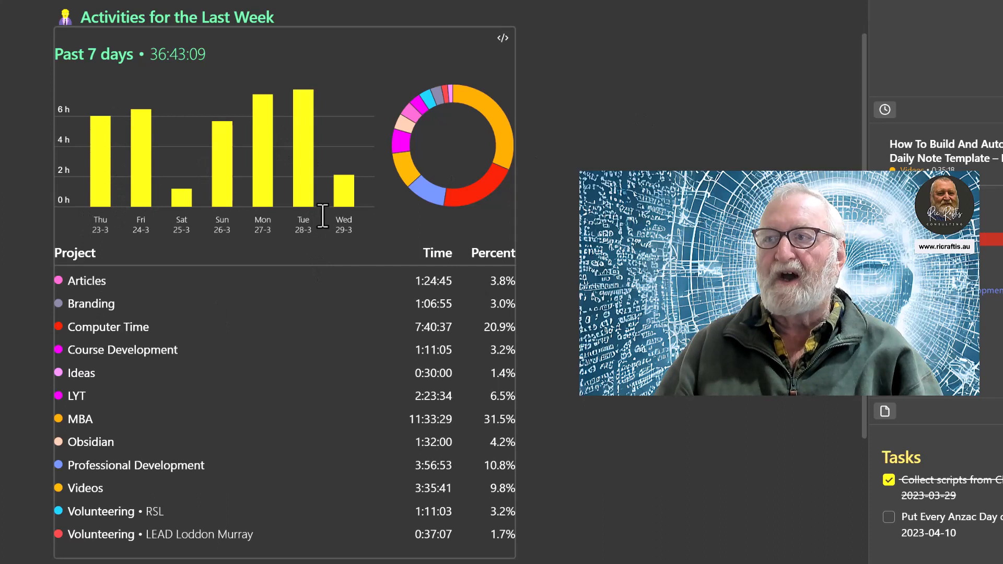
{"action": "mouse_move", "coordinate": [441, 144]}
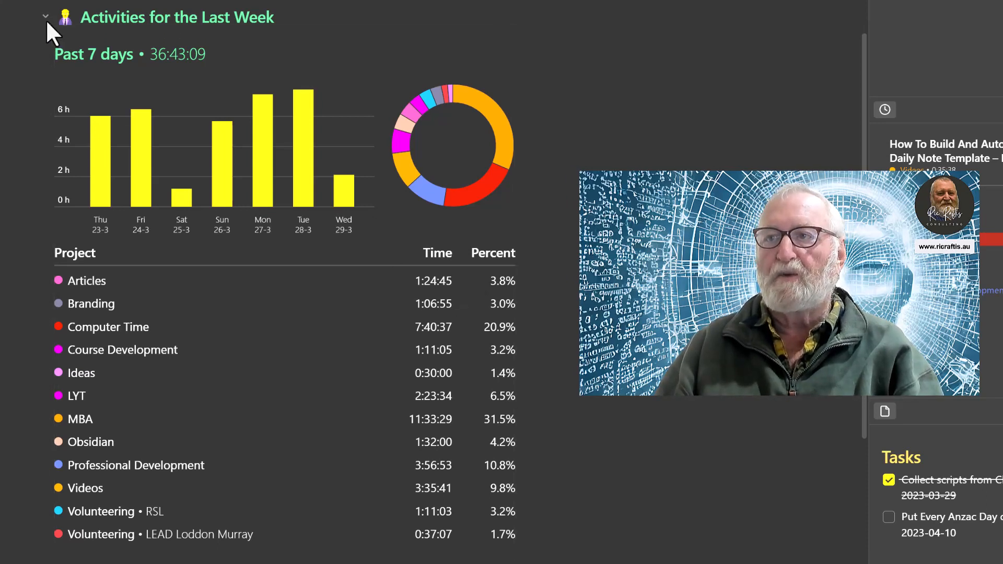
- Fold the weekly activities away and move down toward the What Articles Do I Need To Write? section
{"action": "left_click", "coordinate": [45, 15]}
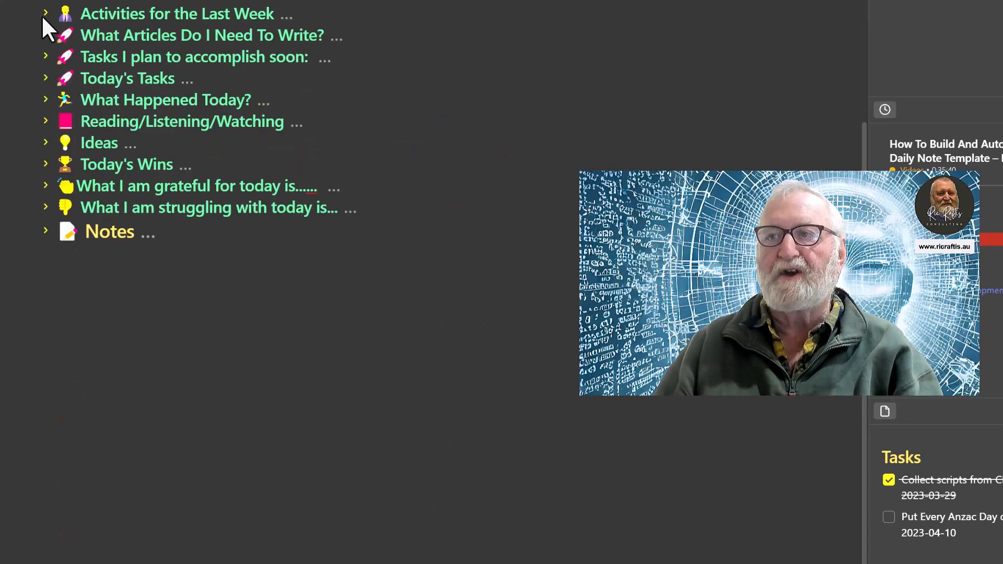
{"action": "mouse_move", "coordinate": [27, 30]}
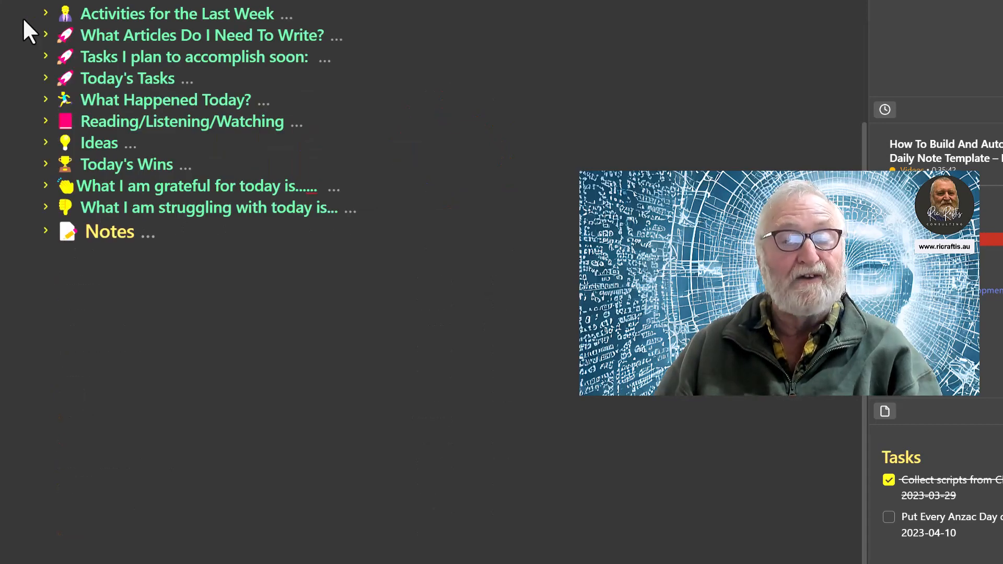
{"action": "mouse_move", "coordinate": [39, 24]}
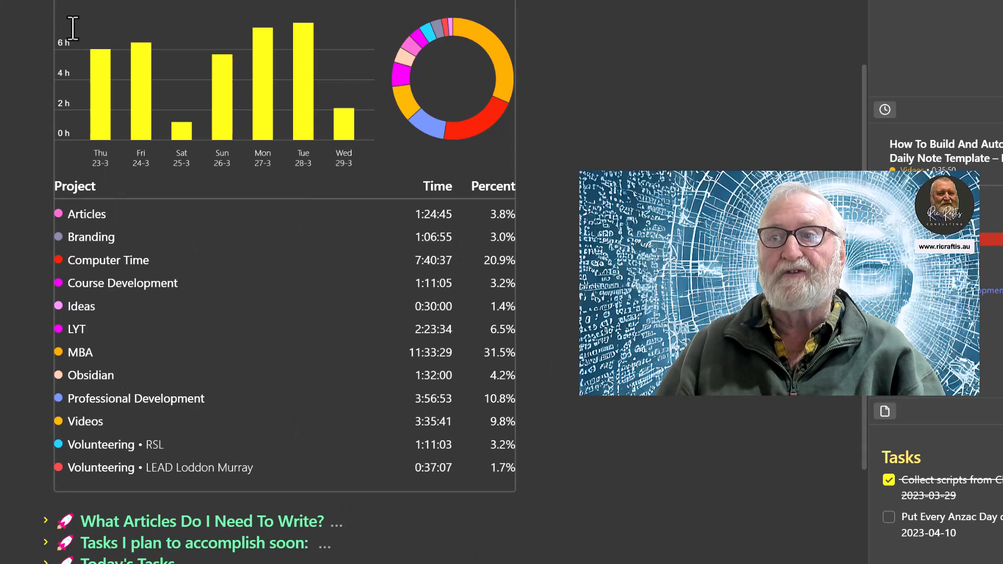
{"action": "scroll", "scroll_direction": "down", "scroll_amount": 3}
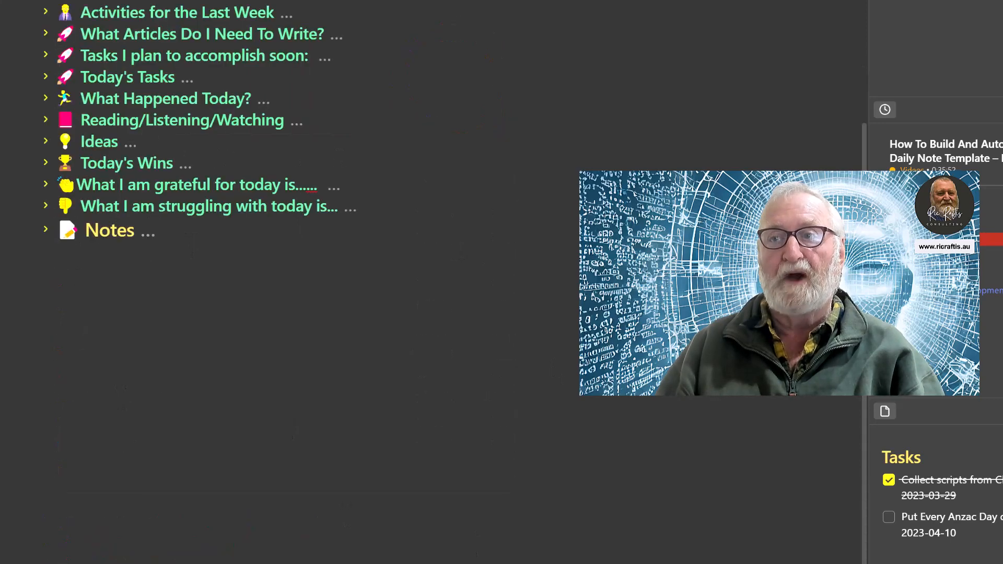
{"action": "mouse_move", "coordinate": [496, 379]}
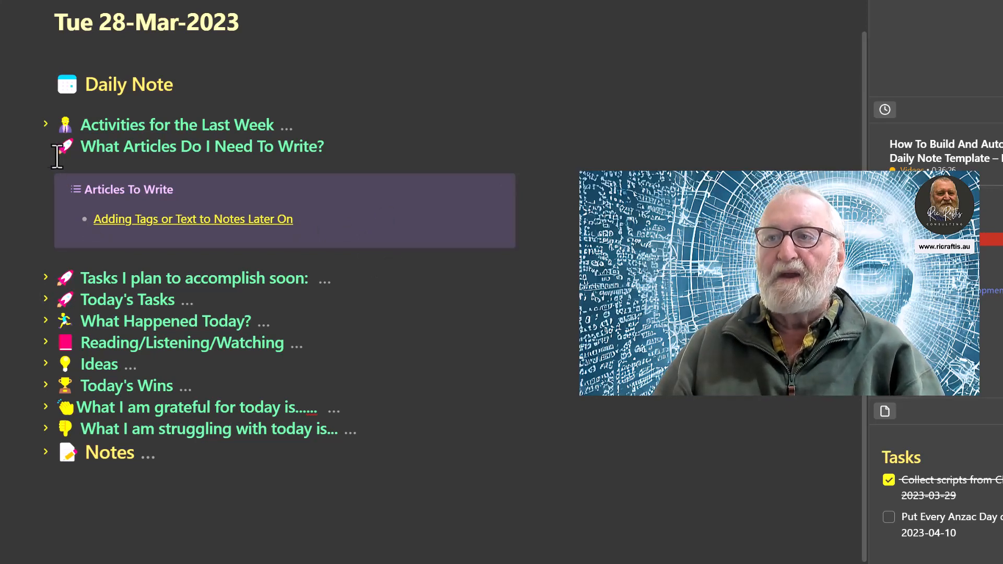
- Fold the articles-to-write section and unfold Tasks I plan to accomplish soon: with its four linked tasks
{"action": "left_click", "coordinate": [45, 146]}
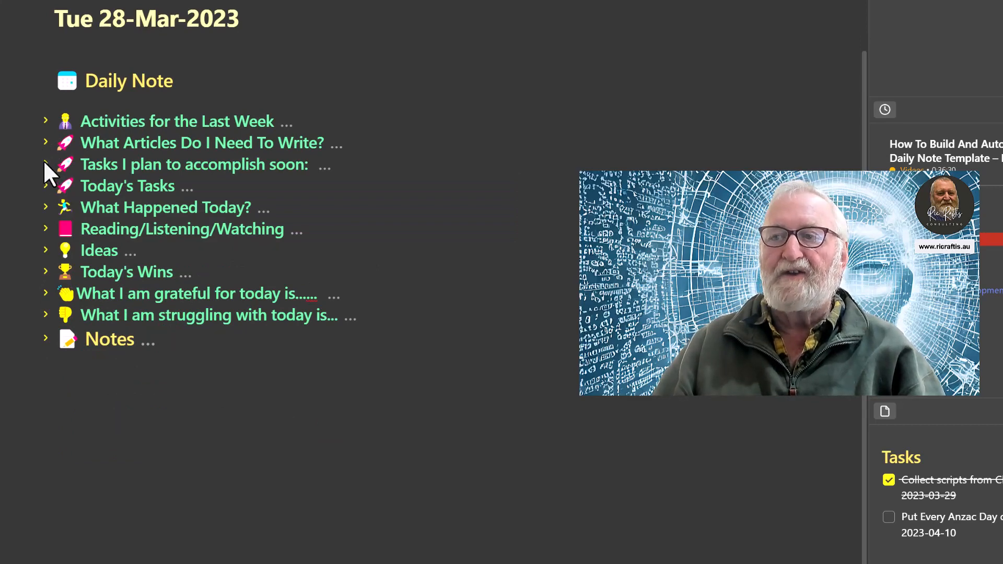
{"action": "left_click", "coordinate": [45, 164]}
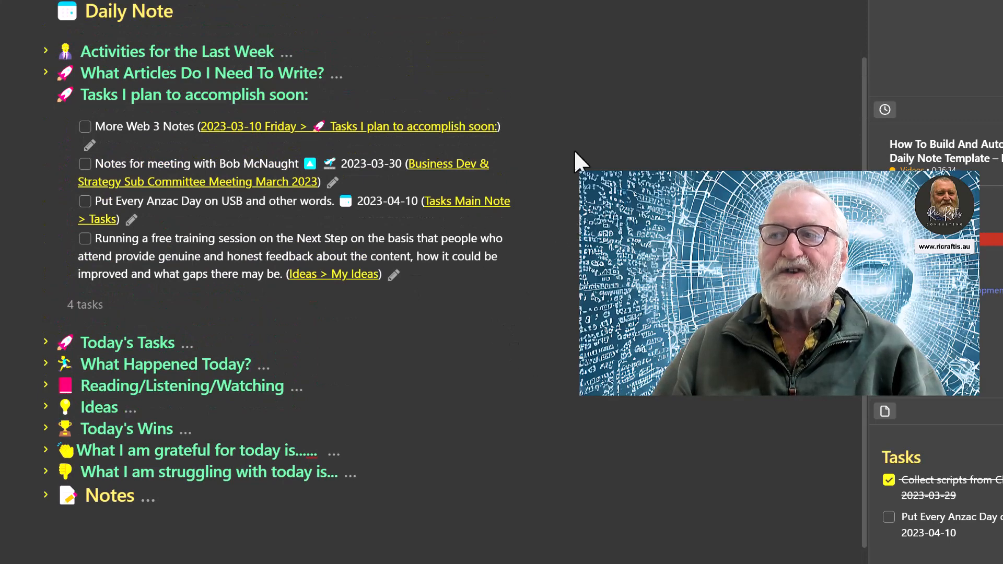
{"action": "mouse_move", "coordinate": [527, 333]}
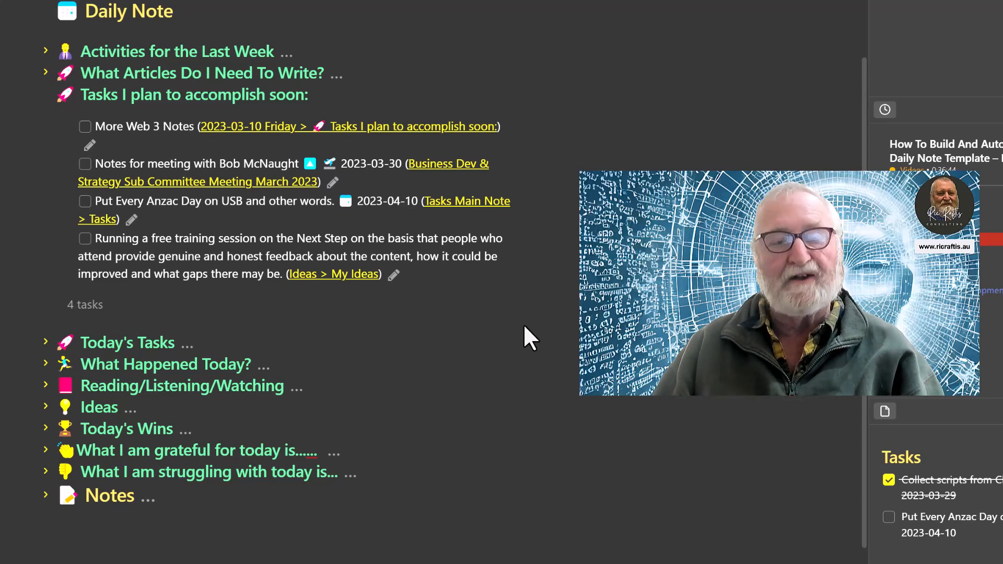
{"action": "mouse_move", "coordinate": [524, 351]}
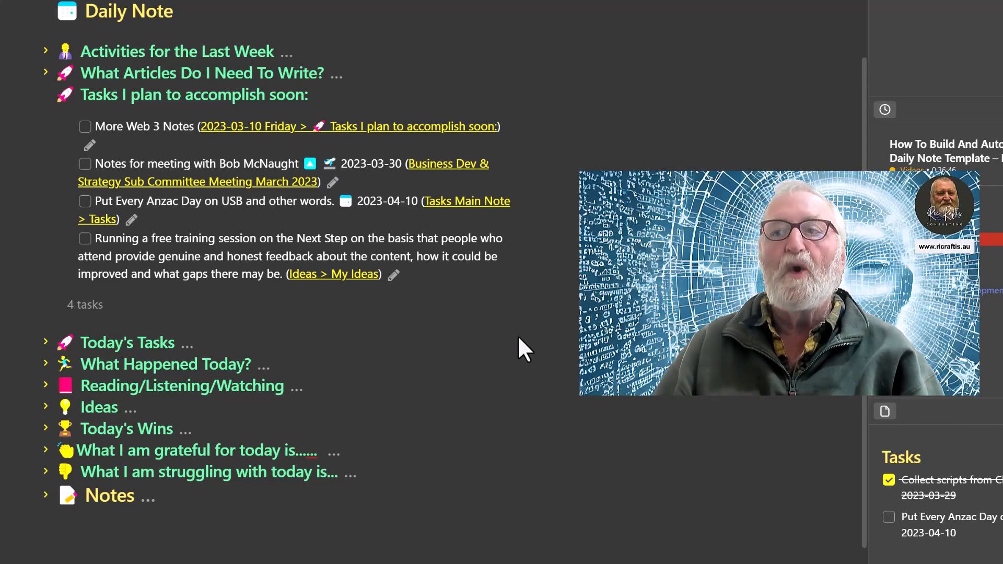
{"action": "mouse_move", "coordinate": [435, 351]}
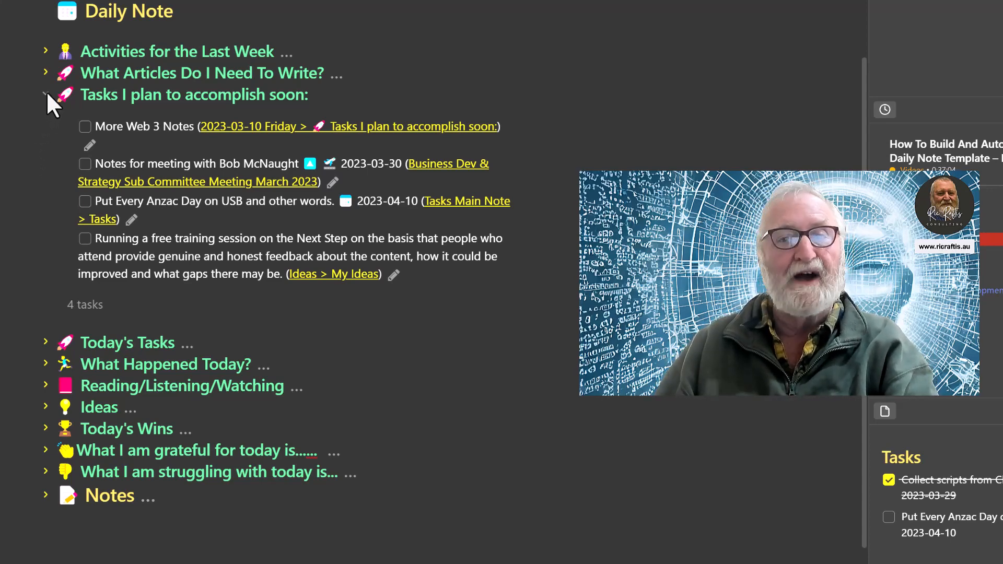
- Fold the planned tasks and unfold Today's Tasks, showing zero tasks
{"action": "left_click", "coordinate": [45, 94]}
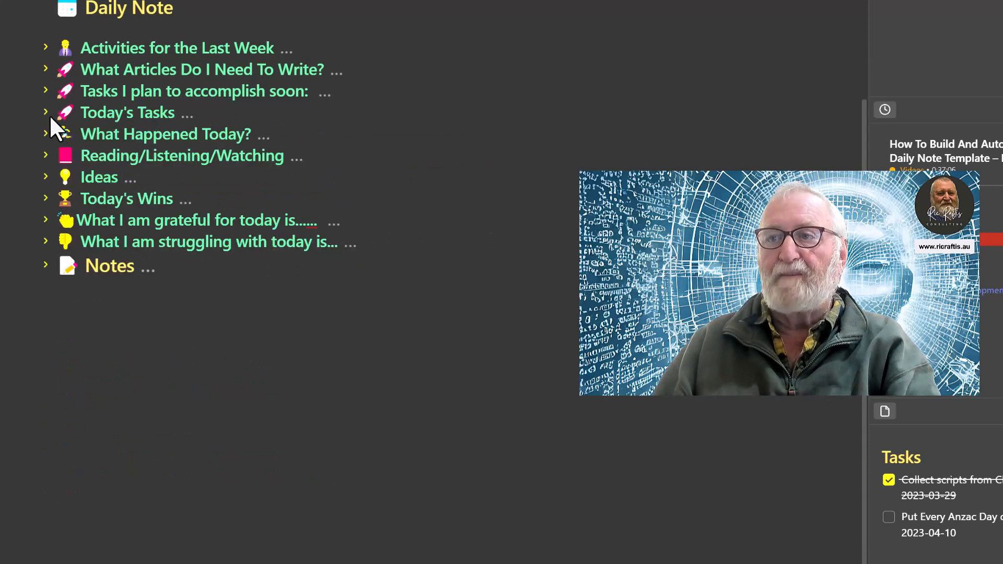
{"action": "left_click", "coordinate": [45, 113]}
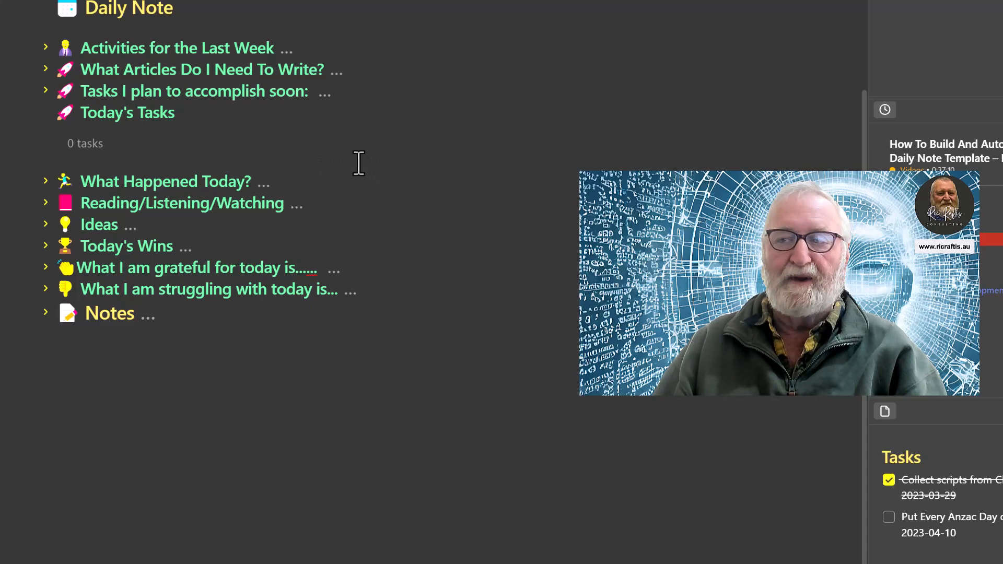
{"action": "mouse_move", "coordinate": [351, 165]}
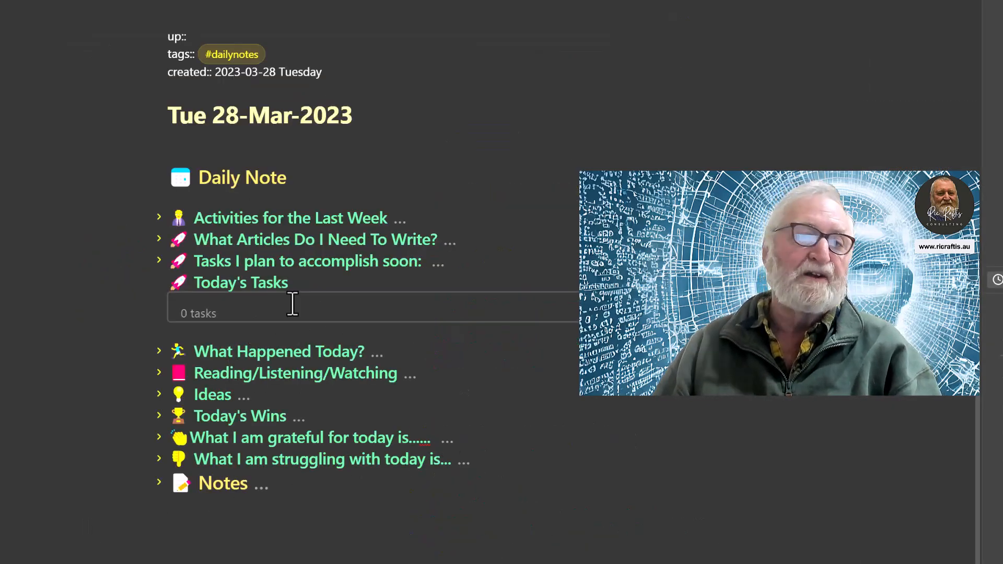
{"action": "mouse_move", "coordinate": [384, 326]}
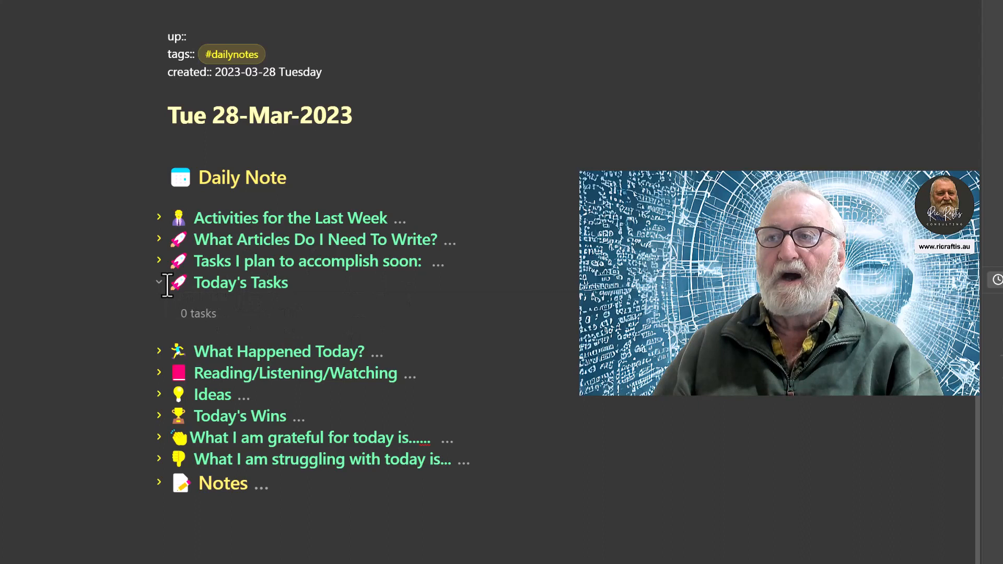
- Fold Today's Tasks and reveal What Happened Today? with the per-project time breakdown and day summary
{"action": "left_click", "coordinate": [159, 282]}
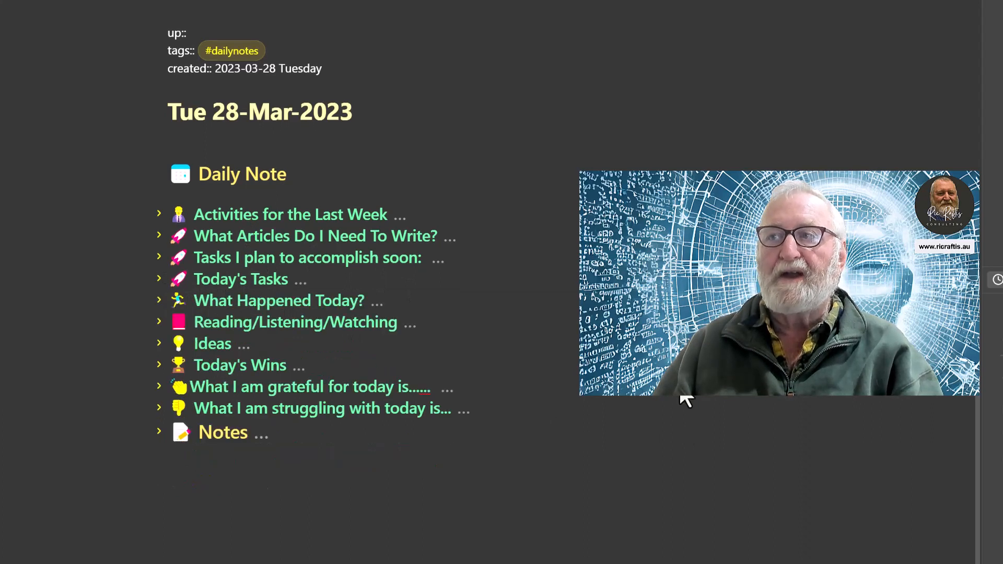
{"action": "mouse_move", "coordinate": [346, 308]}
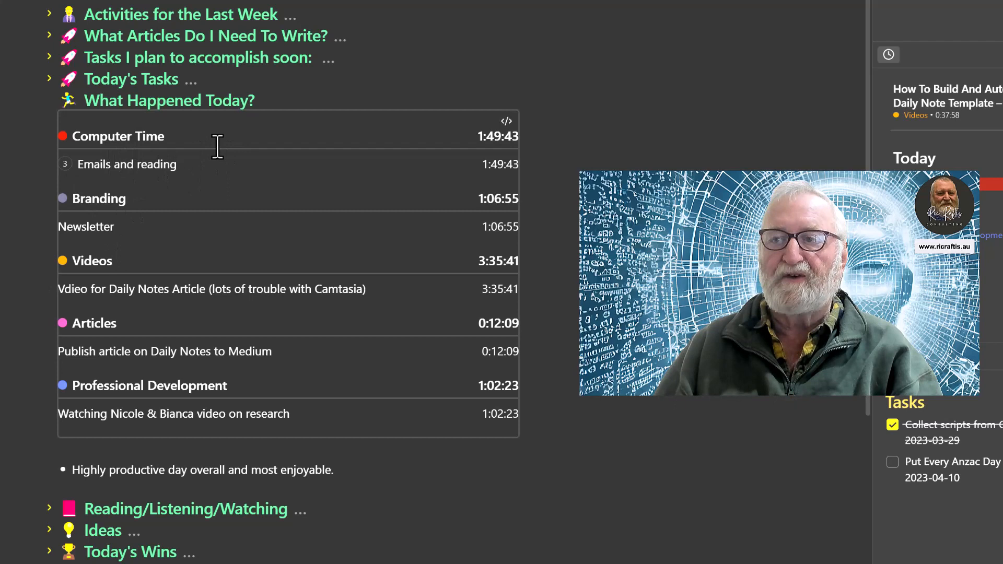
{"action": "mouse_move", "coordinate": [208, 304]}
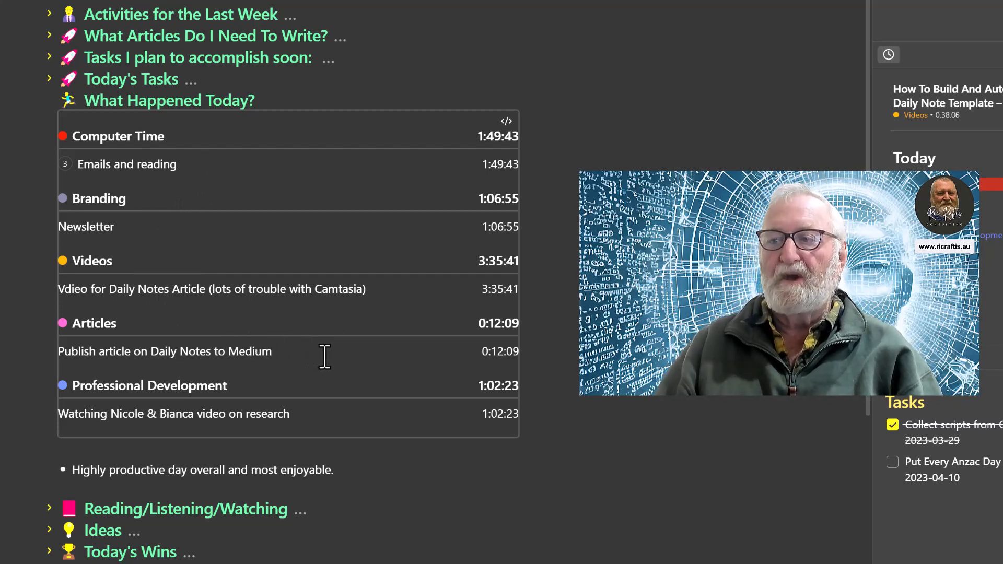
{"action": "scroll", "scroll_direction": "down", "scroll_amount": 3}
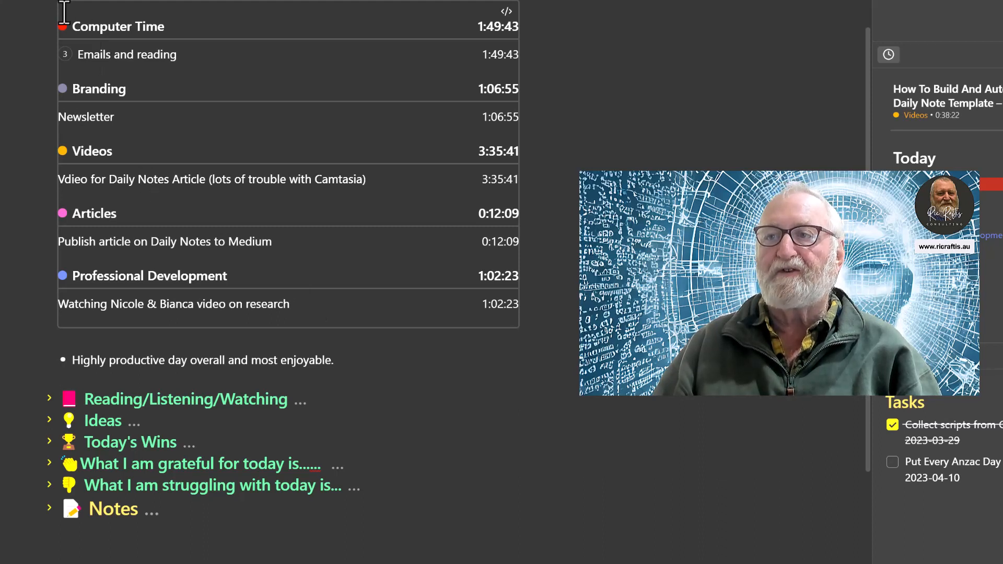
{"action": "mouse_move", "coordinate": [55, 7]}
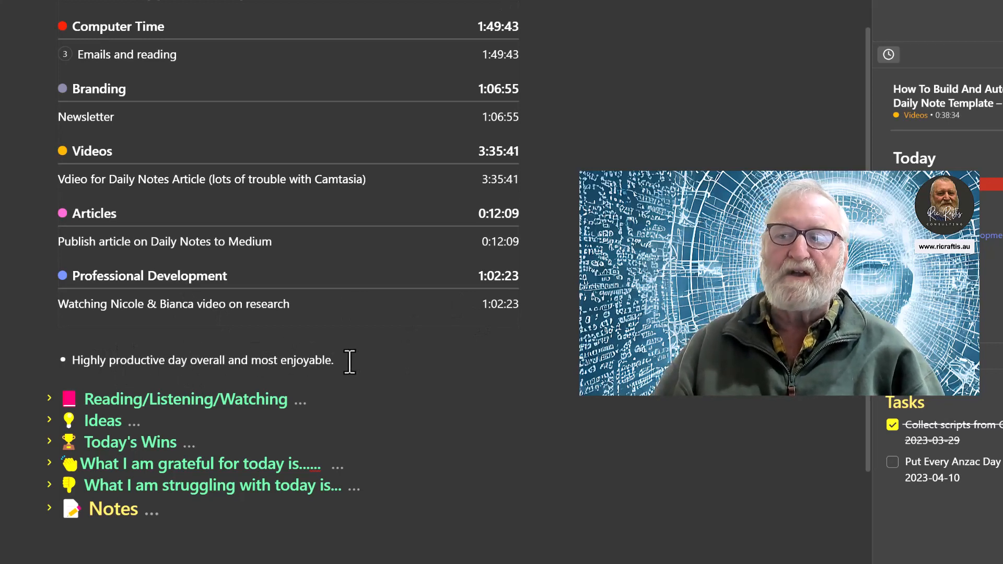
{"action": "mouse_move", "coordinate": [342, 357]}
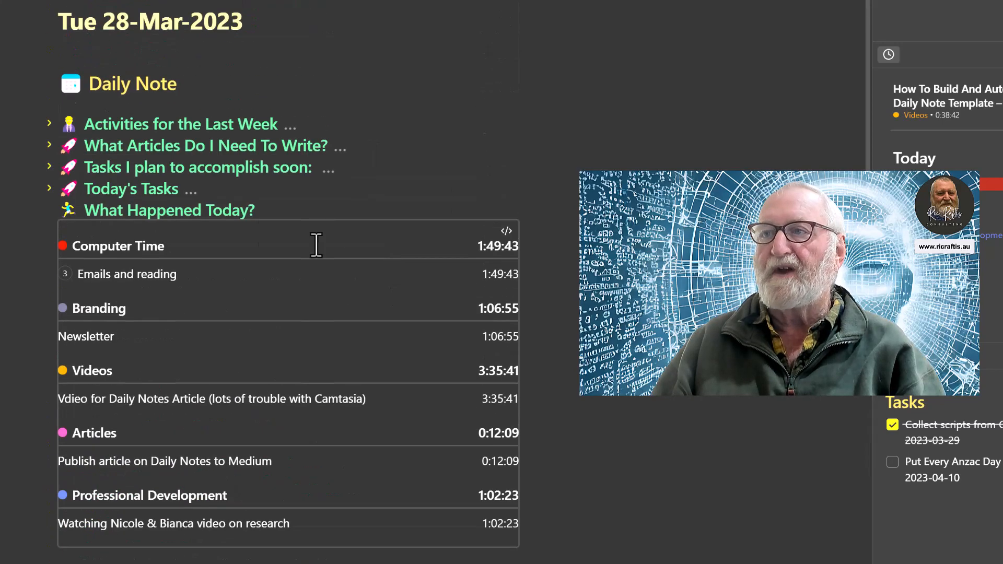
- Scroll through the weekly activities and collapse the remaining folds so only the note's headings remain
{"action": "scroll", "scroll_direction": "up", "scroll_amount": 3}
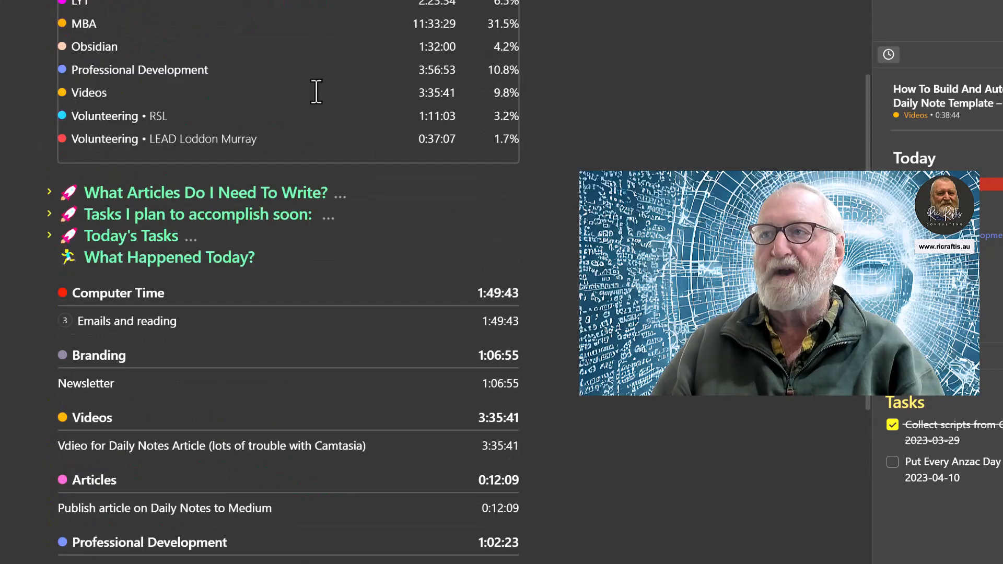
{"action": "scroll", "scroll_direction": "up", "scroll_amount": 3}
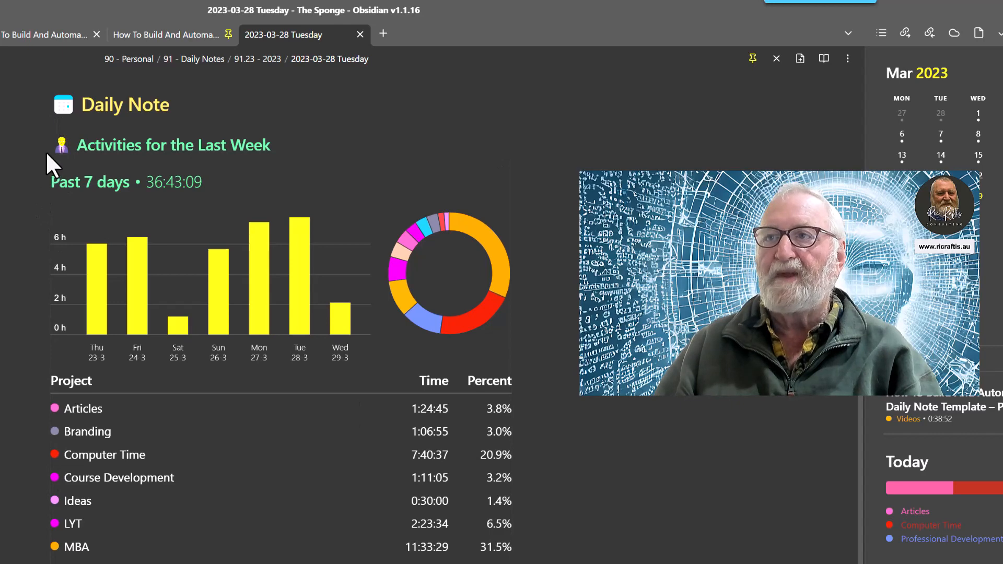
{"action": "scroll", "scroll_direction": "down", "scroll_amount": 3}
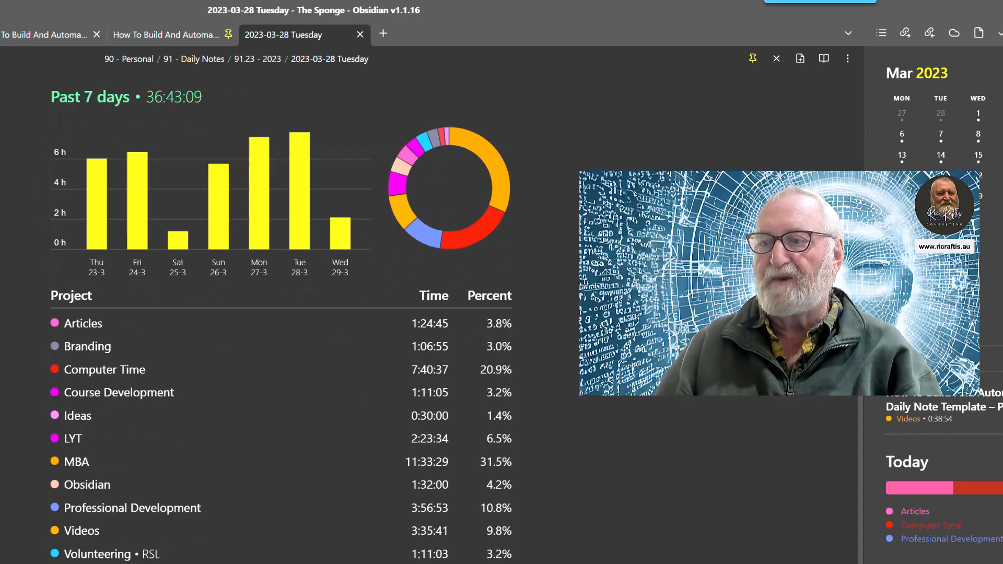
{"action": "scroll", "scroll_direction": "down", "scroll_amount": 3}
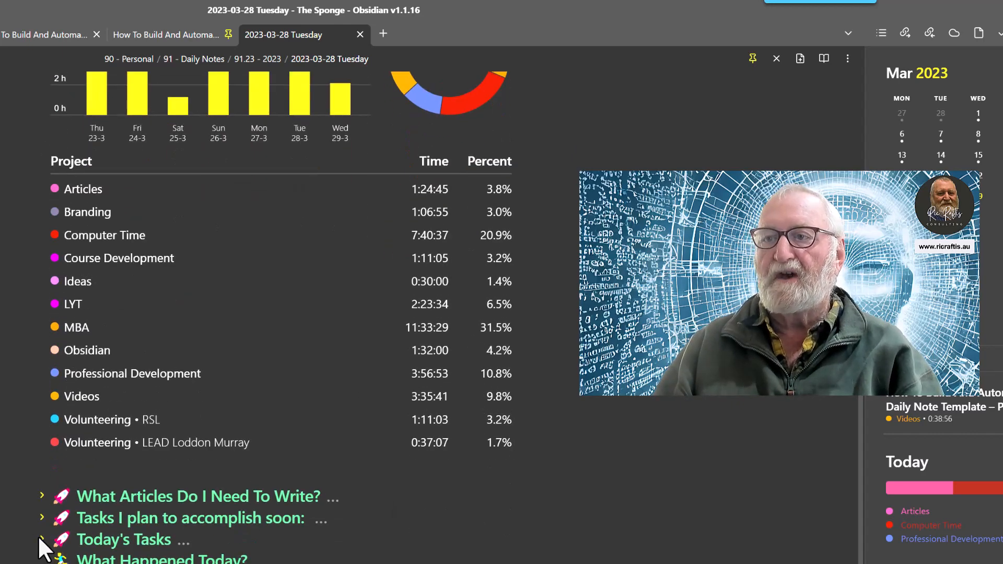
{"action": "left_click", "coordinate": [41, 539]}
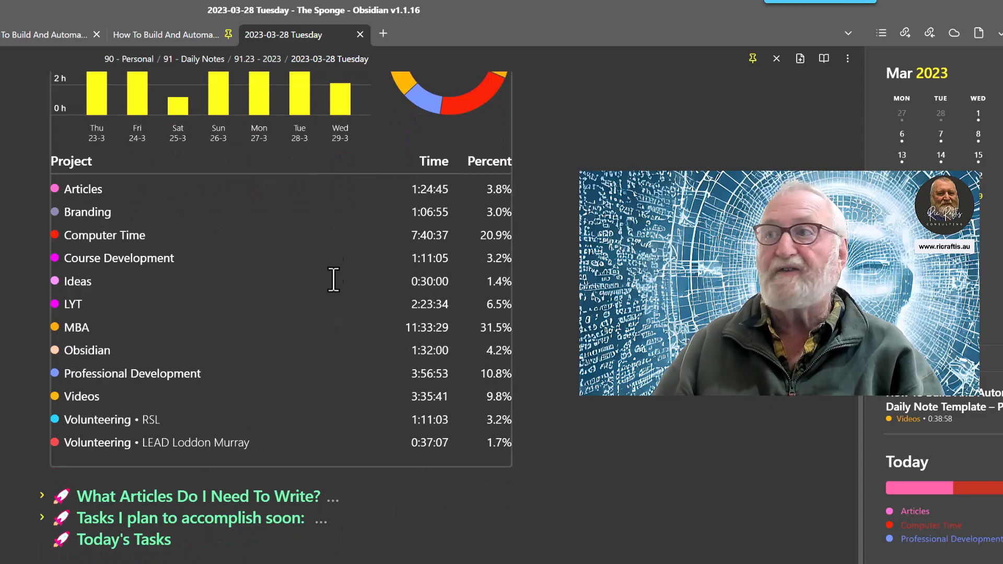
{"action": "scroll", "scroll_direction": "up", "scroll_amount": 3}
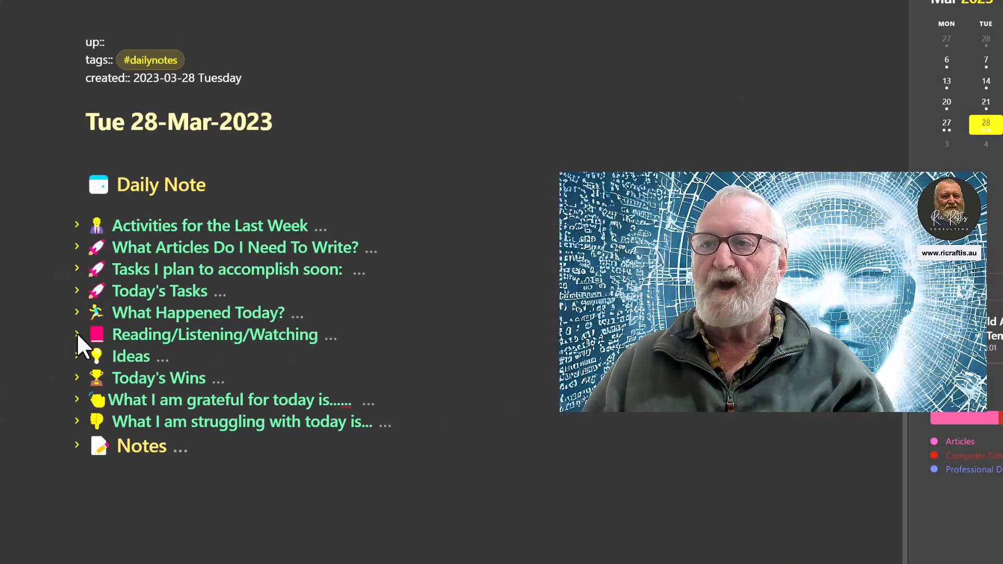
{"action": "left_click", "coordinate": [77, 335]}
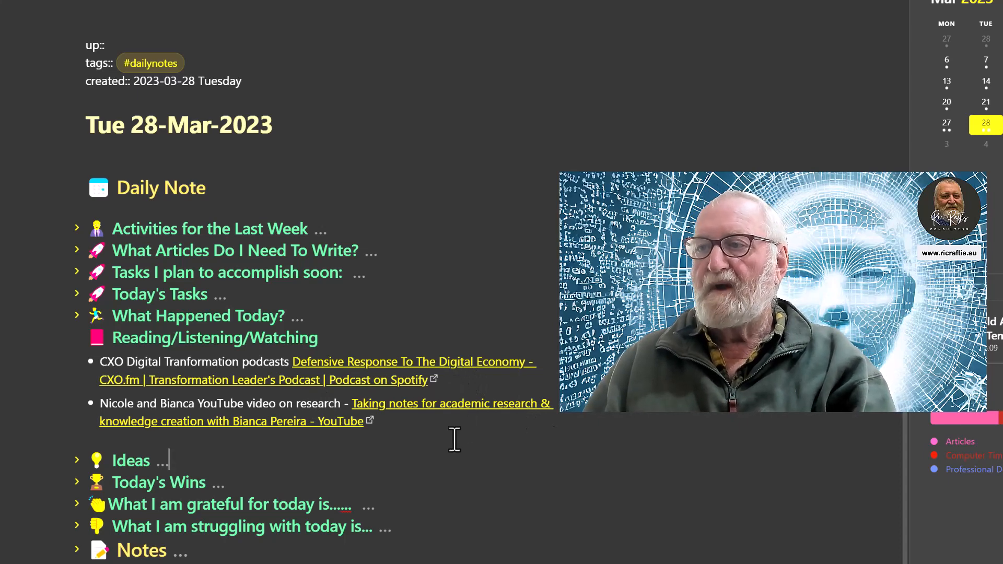
{"action": "mouse_move", "coordinate": [421, 428]}
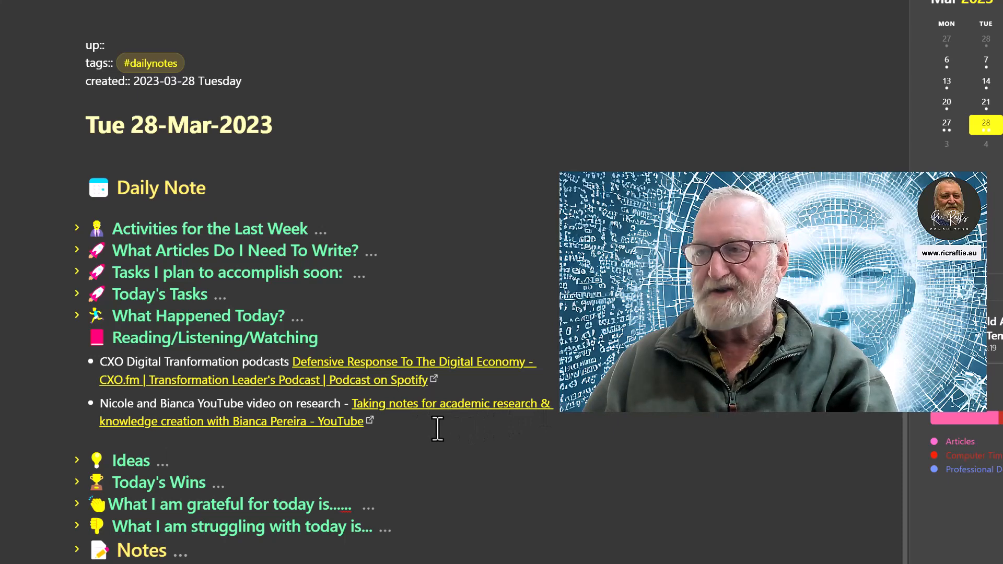
{"action": "mouse_move", "coordinate": [417, 428]}
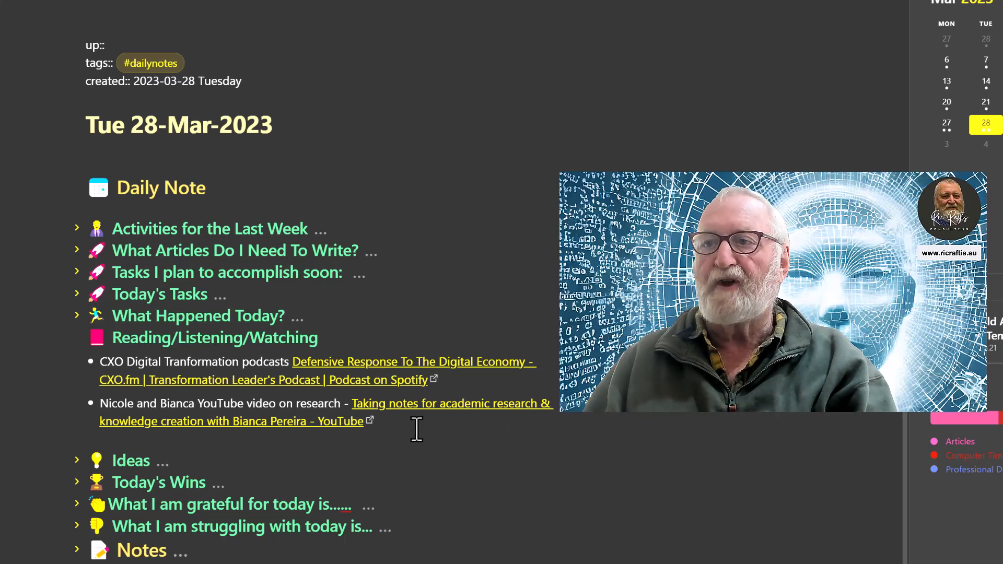
{"action": "left_click", "coordinate": [169, 460]}
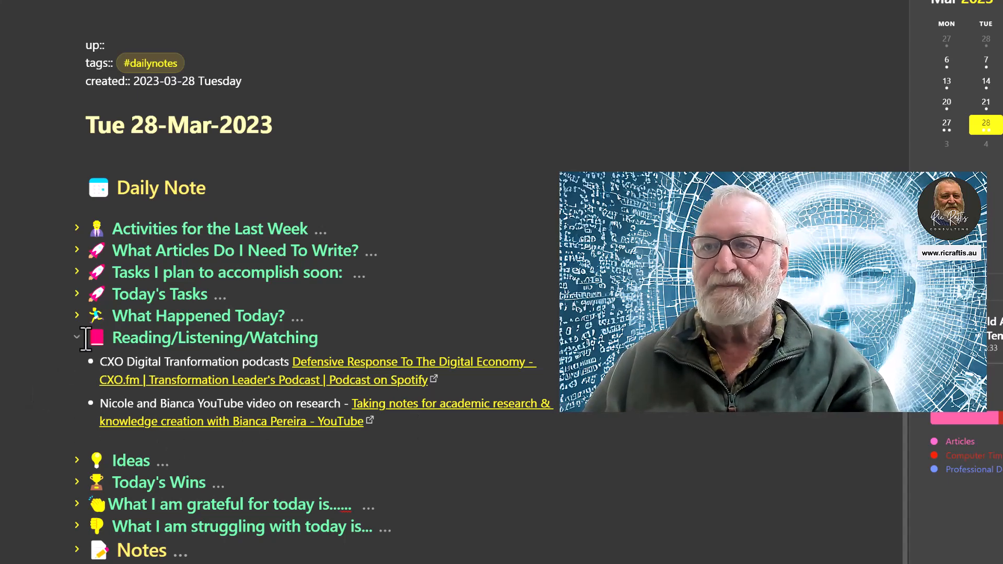
{"action": "left_click", "coordinate": [77, 337]}
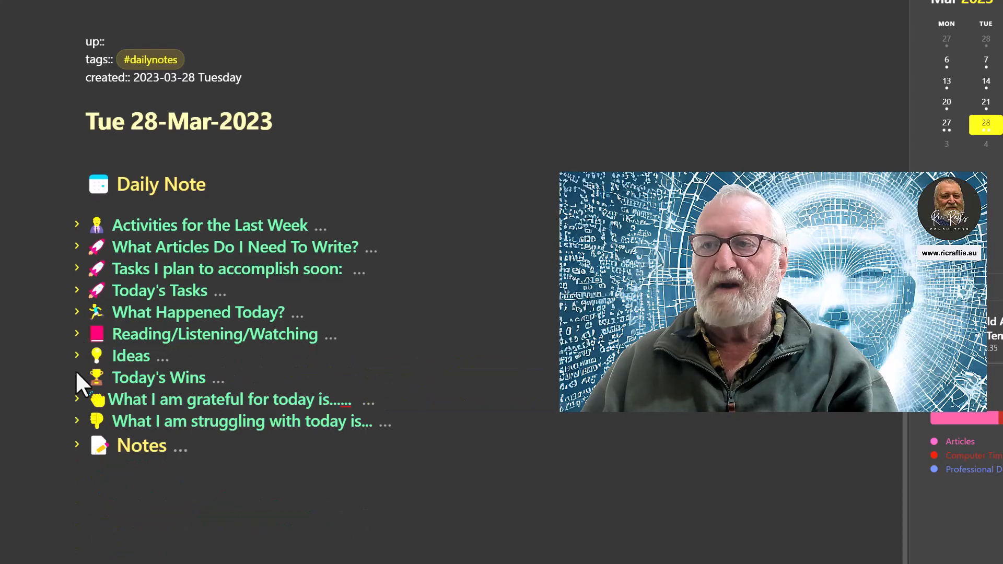
{"action": "left_click", "coordinate": [77, 355]}
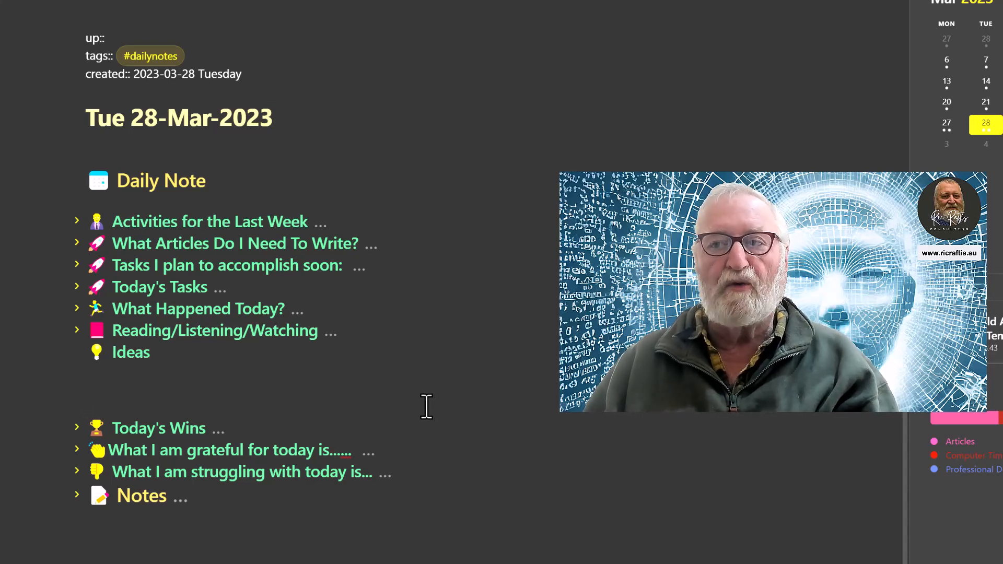
{"action": "mouse_move", "coordinate": [377, 392]}
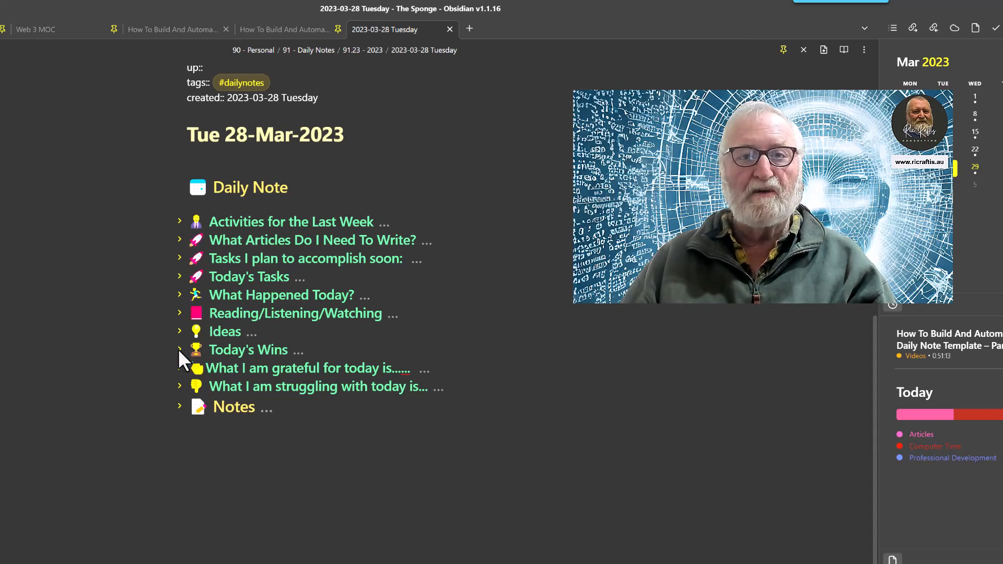
{"action": "left_click", "coordinate": [180, 350]}
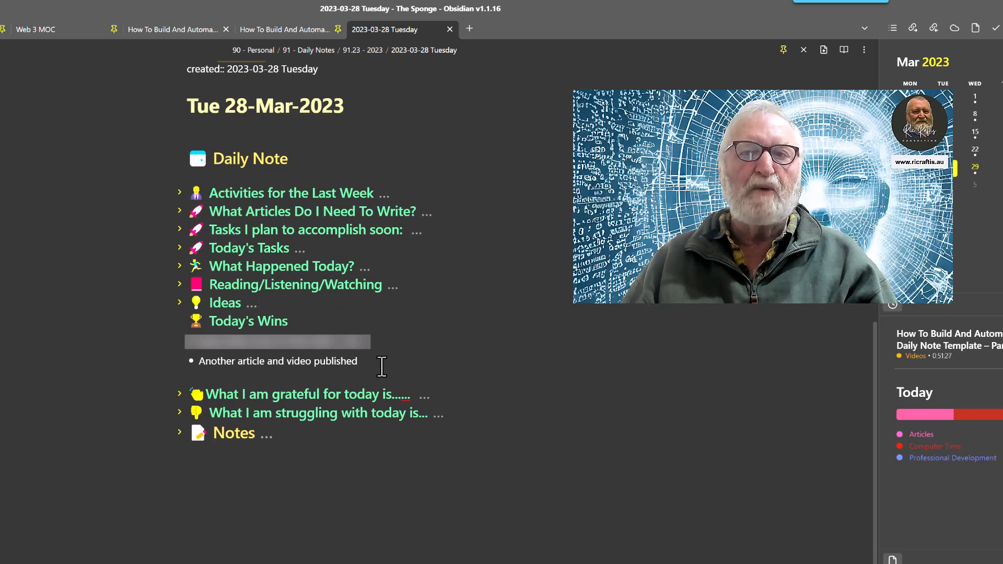
{"action": "mouse_move", "coordinate": [367, 360]}
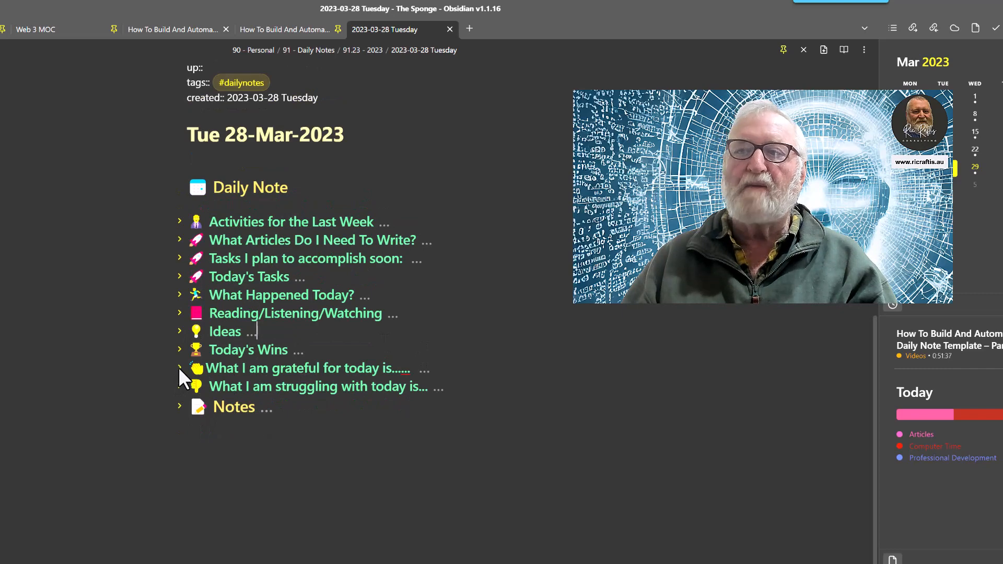
- Unfold 'What I am grateful for today is......' listing work skills and YouTube and Medium subscribers
{"action": "left_click", "coordinate": [181, 368]}
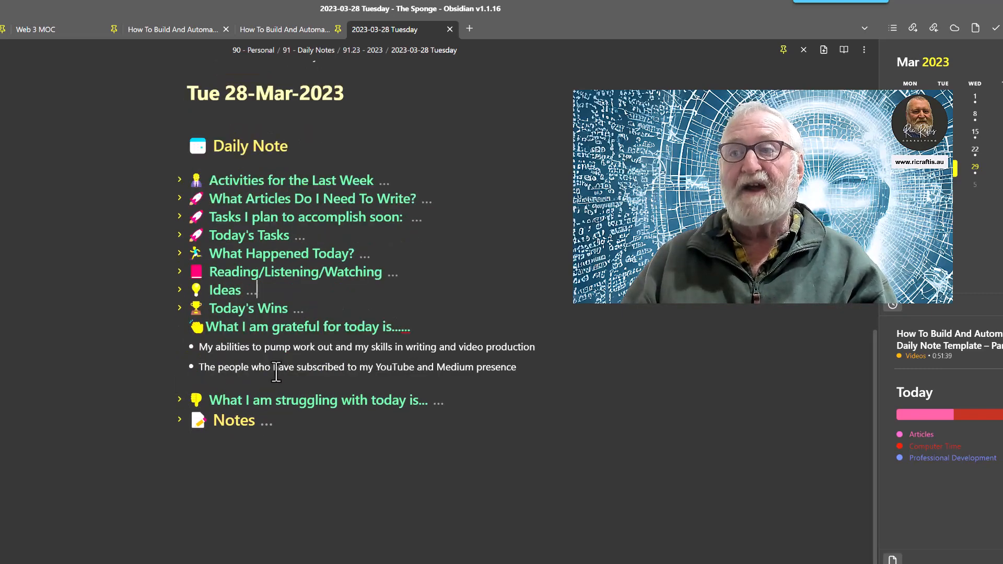
{"action": "mouse_move", "coordinate": [555, 383]}
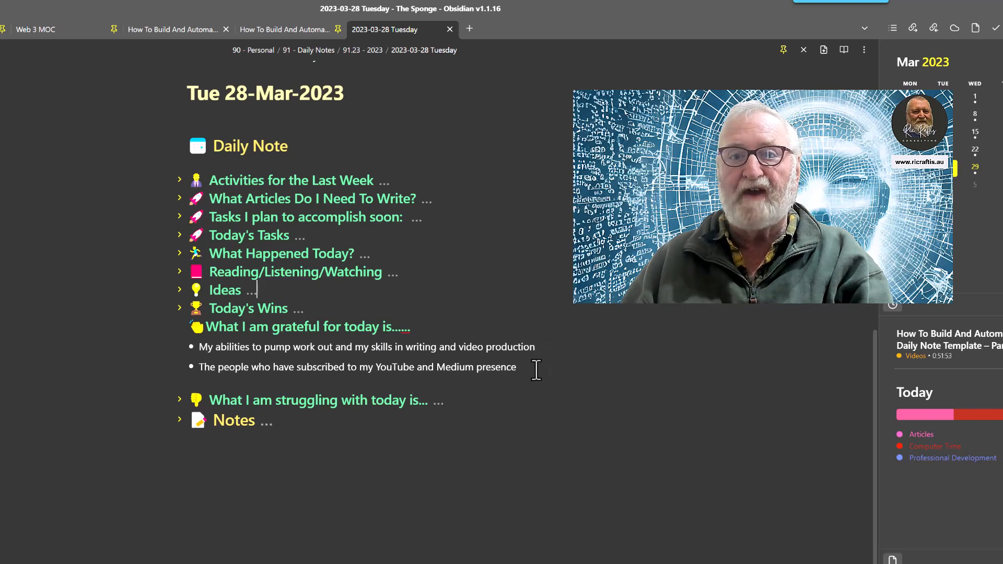
{"action": "mouse_move", "coordinate": [450, 392]}
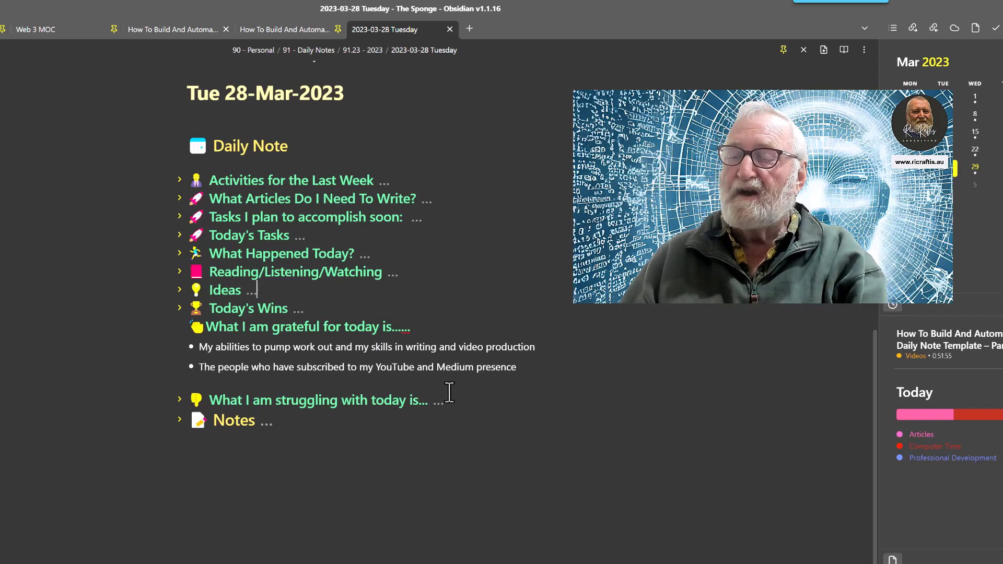
{"action": "mouse_move", "coordinate": [516, 390]}
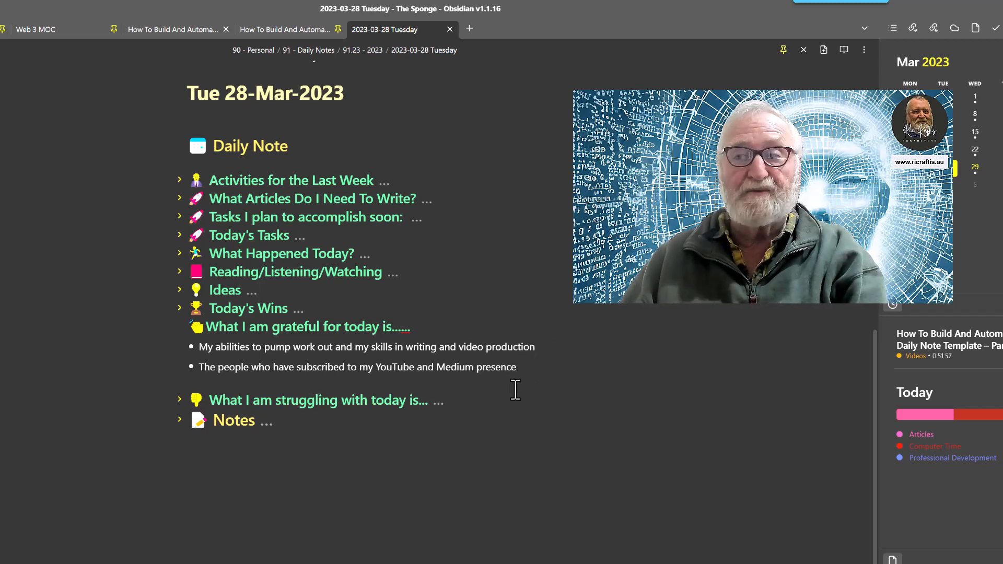
{"action": "mouse_move", "coordinate": [505, 400]}
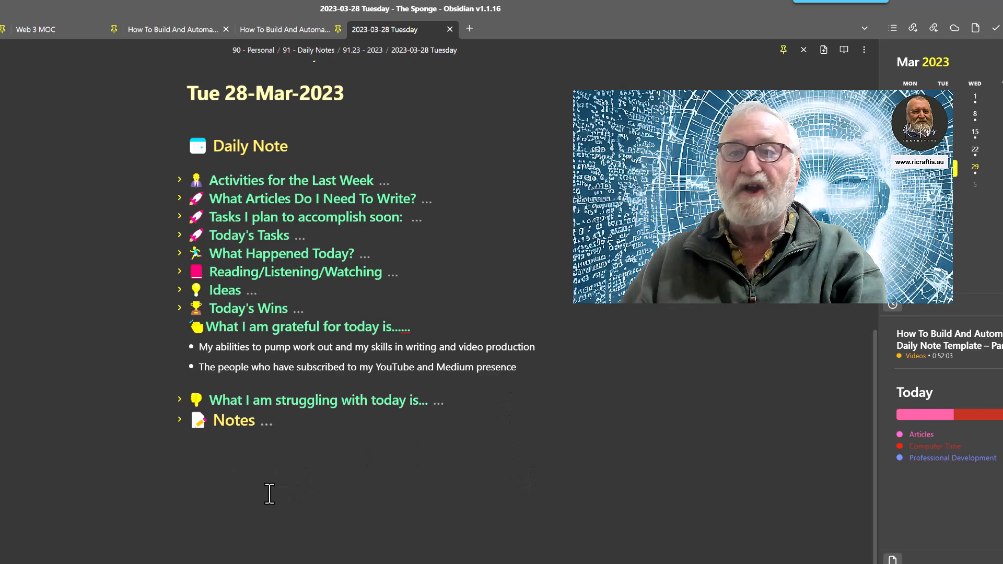
{"action": "mouse_move", "coordinate": [157, 333]}
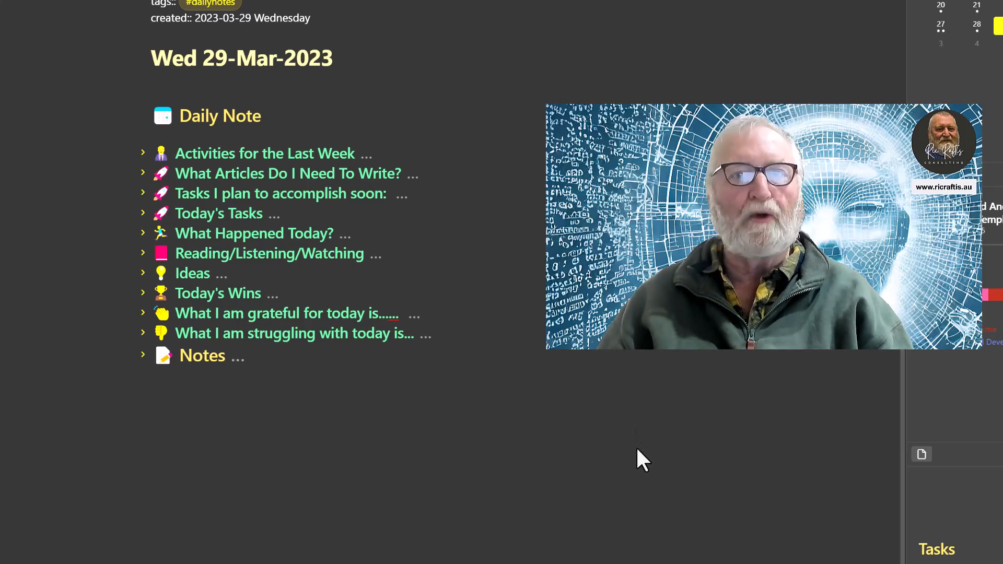
{"action": "mouse_move", "coordinate": [148, 374]}
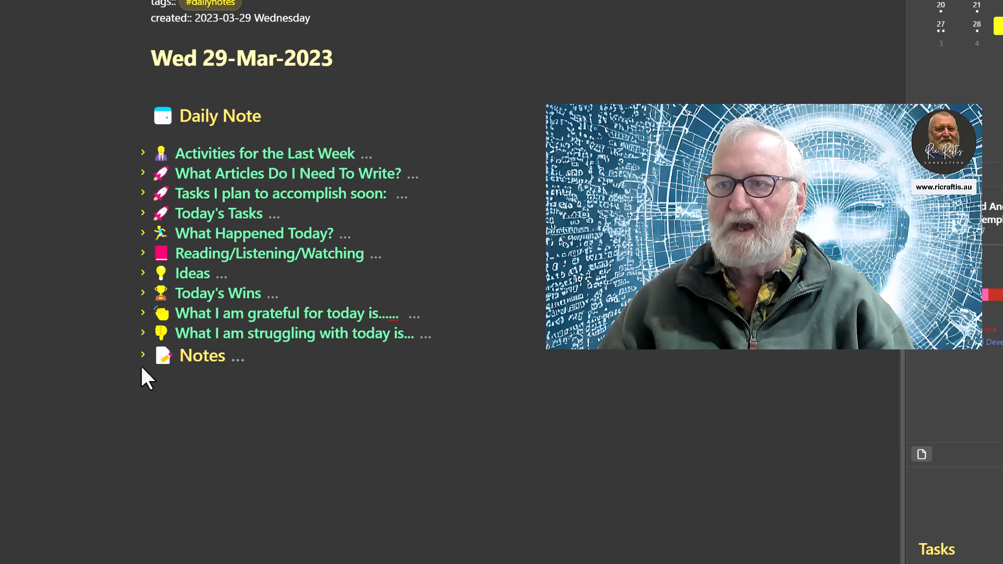
- Unfold Notes in the Wed 29-Mar-2023 note to show the New Today and Modified Today lists
{"action": "left_click", "coordinate": [144, 355]}
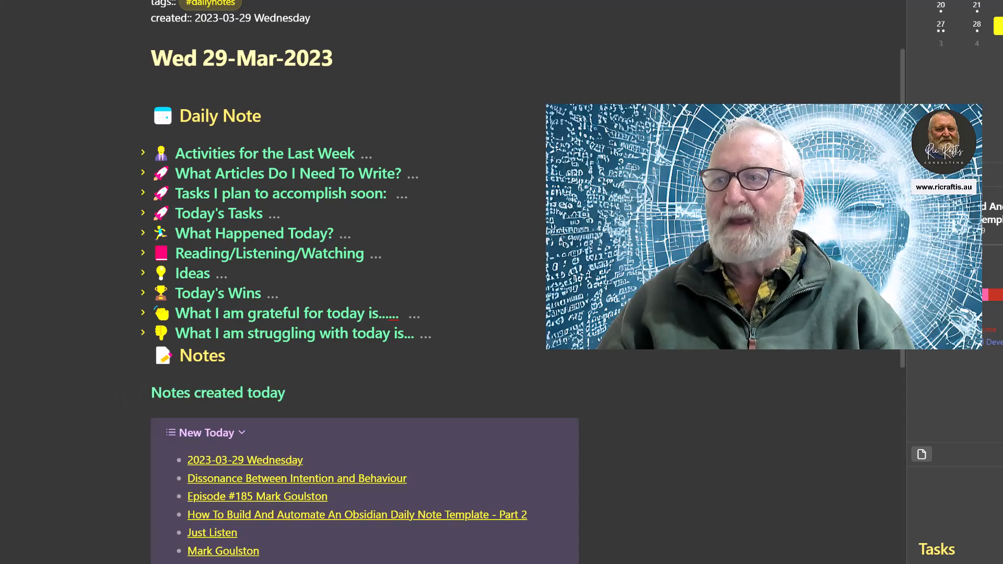
{"action": "scroll", "scroll_direction": "down", "scroll_amount": 3}
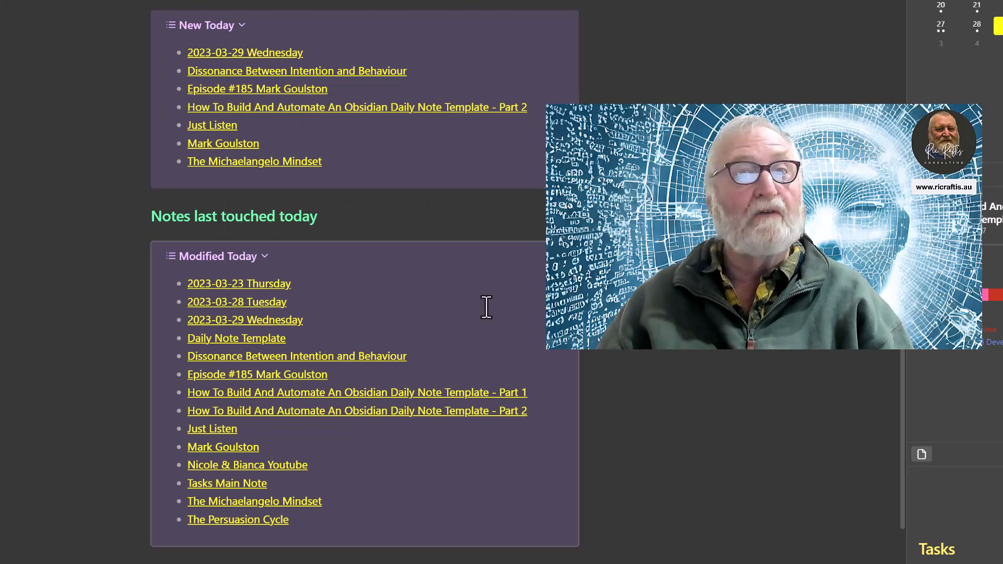
{"action": "mouse_move", "coordinate": [428, 537]}
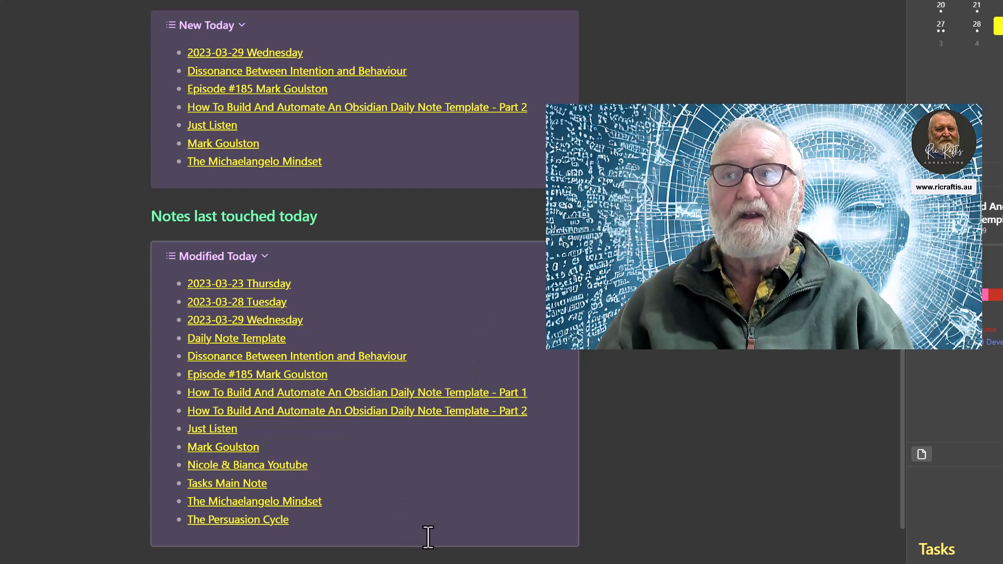